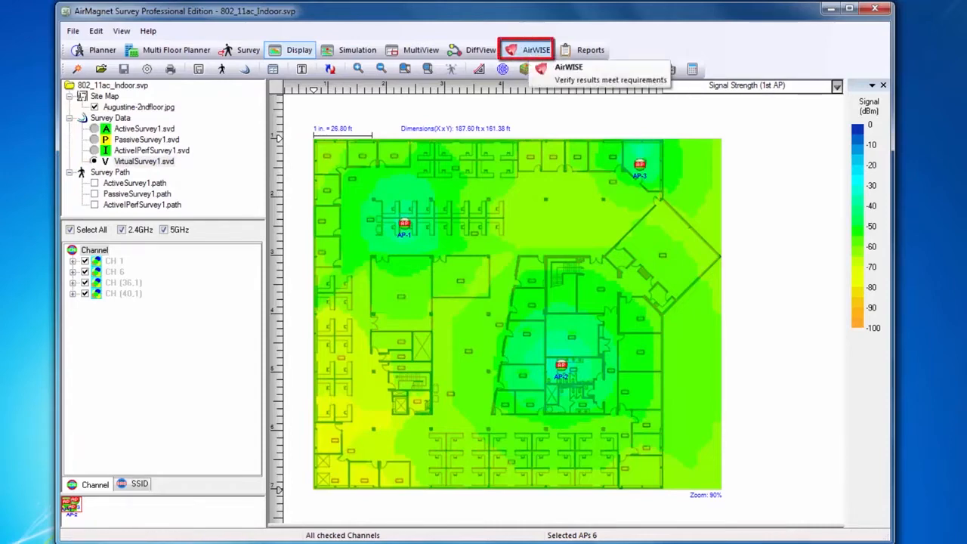
Show the AirWISE requirements overview with each check's good-area percentage and pass/fail result.
{"action": "left_click", "coordinate": [535, 48]}
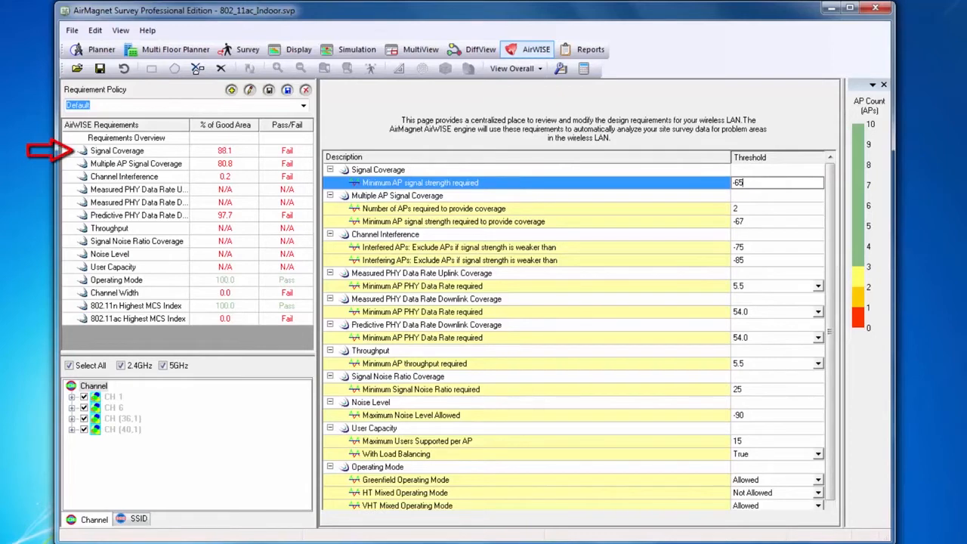
Map the Signal Coverage check on the floor plan against its -65 dBm threshold (89.2%, fail).
{"action": "left_click", "coordinate": [118, 151]}
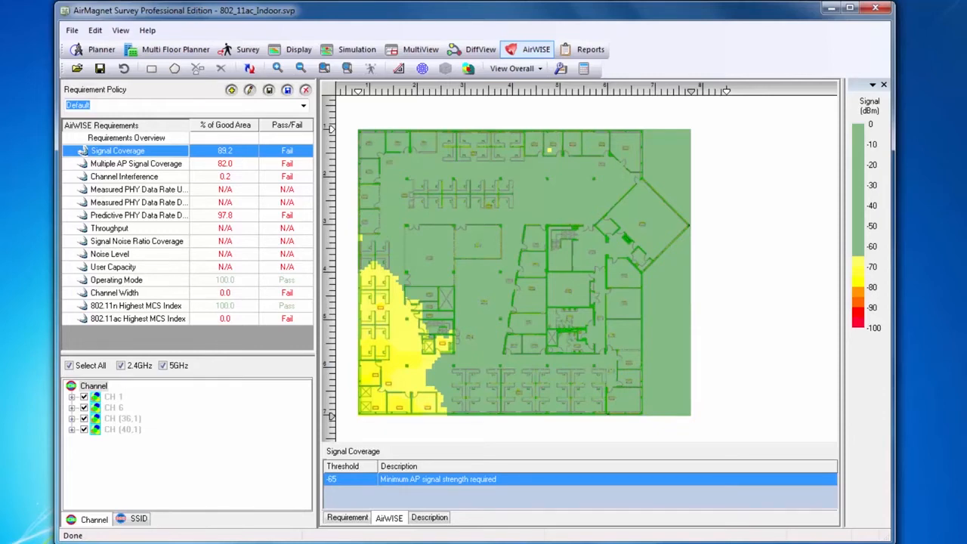
Outline the main building and its angled wing as the analysis area, recalculating coverage to 87.6%.
{"action": "left_click", "coordinate": [151, 69]}
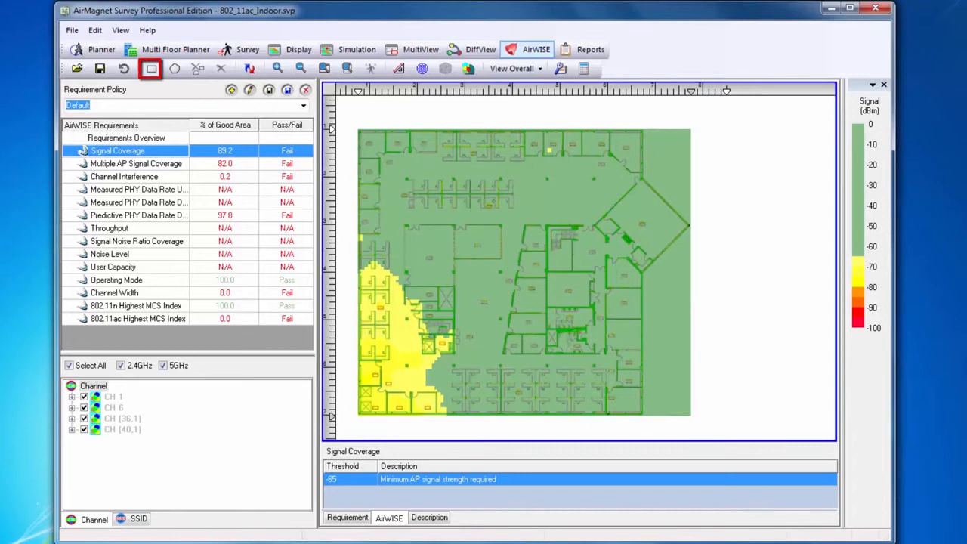
{"action": "left_click_drag", "start_coordinate": [360, 133], "coordinate": [568, 380]}
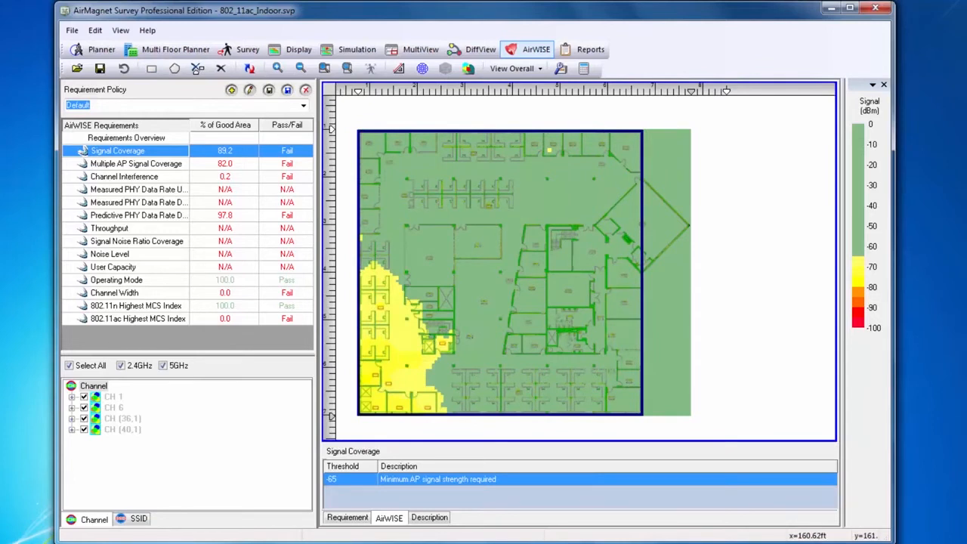
{"action": "left_click", "coordinate": [174, 68]}
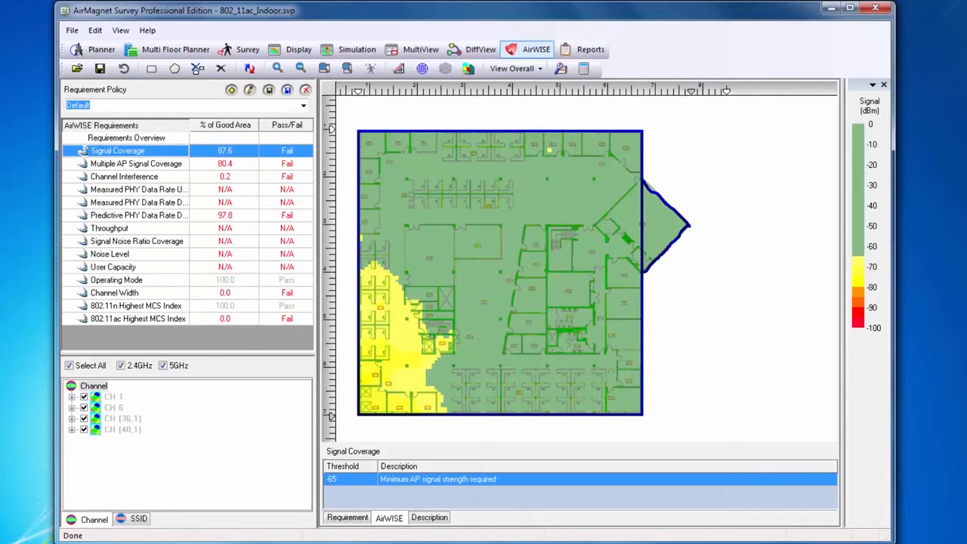
Exclude the 2.4GHz channels so only 5GHz counts (77.8%), then view Multiple AP Signal Coverage at 1.3%.
{"action": "left_click", "coordinate": [120, 364]}
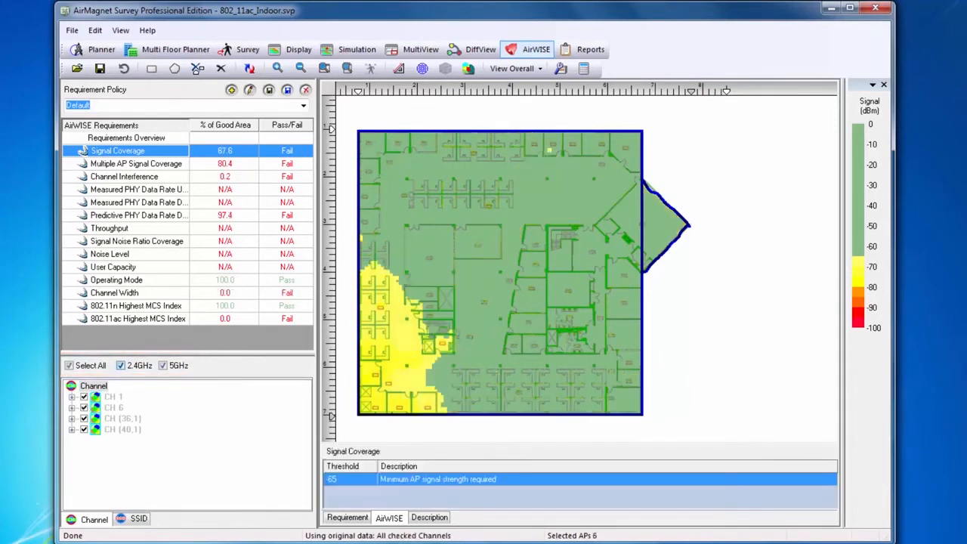
{"action": "left_click", "coordinate": [163, 364]}
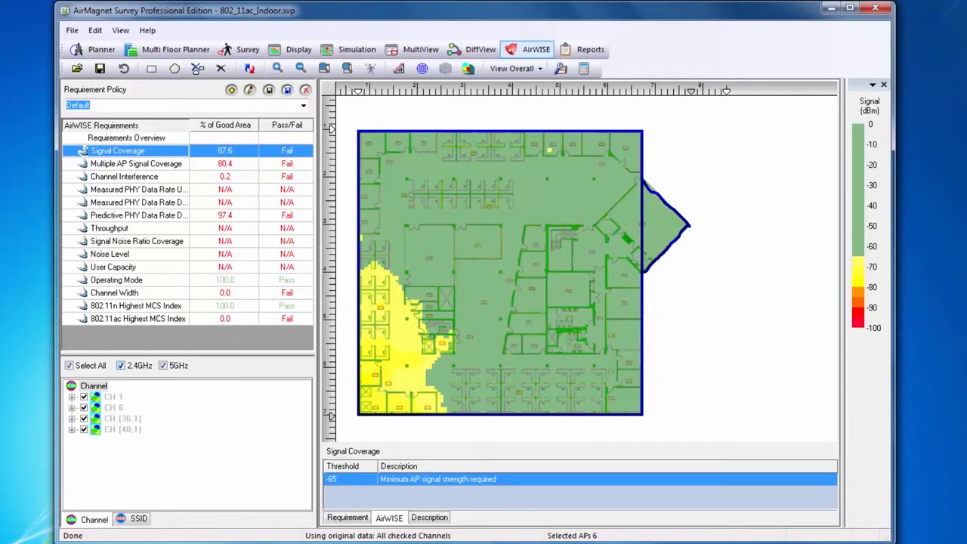
{"action": "left_click", "coordinate": [121, 364]}
{"action": "type", "text": "-67"}
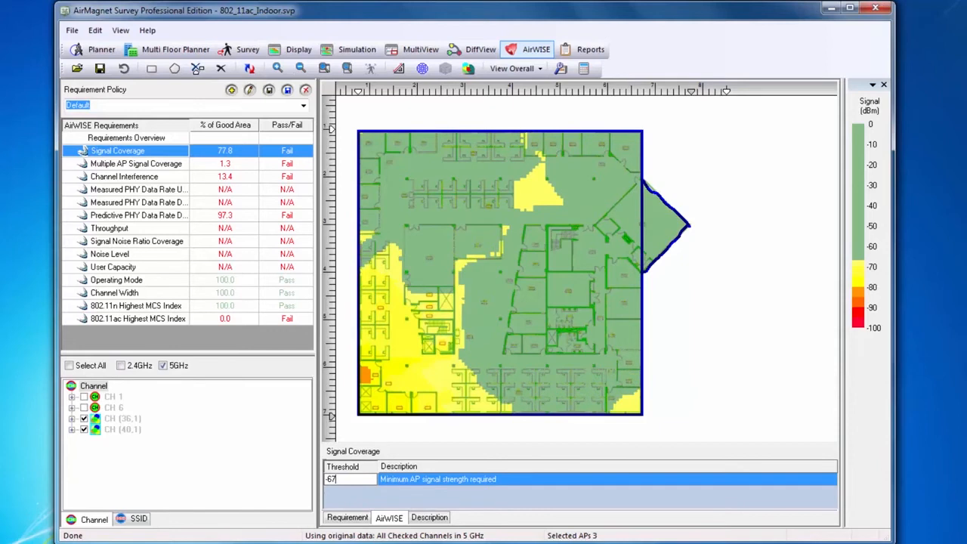
{"action": "left_click", "coordinate": [136, 163]}
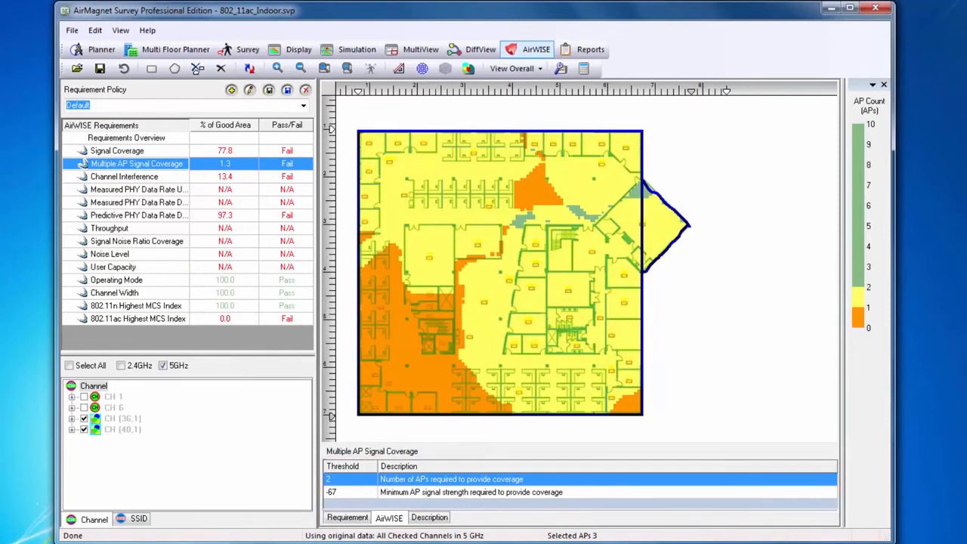
{"action": "mouse_move", "coordinate": [68, 133]}
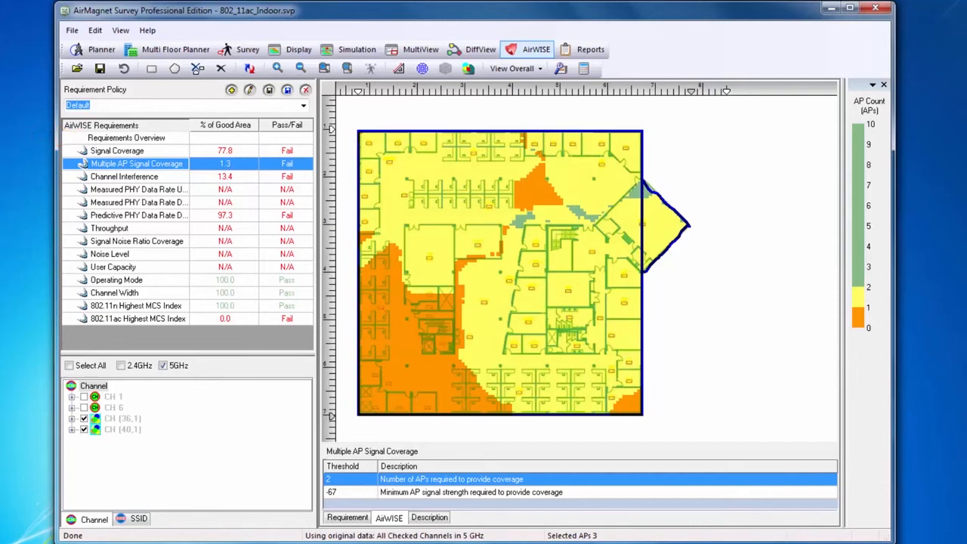
Return to the requirements overview listing every check with its threshold.
{"action": "left_click", "coordinate": [127, 137]}
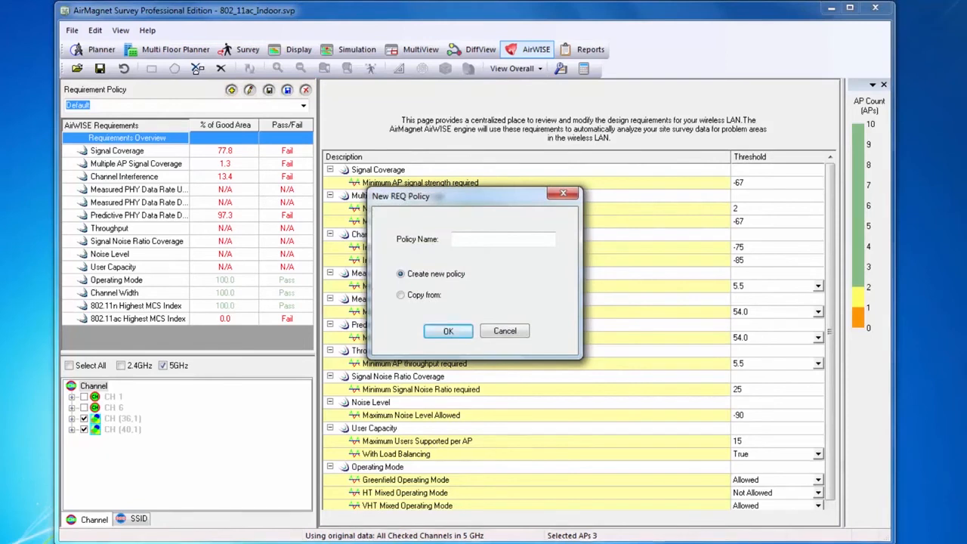
Name the new requirement policy 'Tutorial' and confirm creating it.
{"action": "type", "text": "Tutor"}
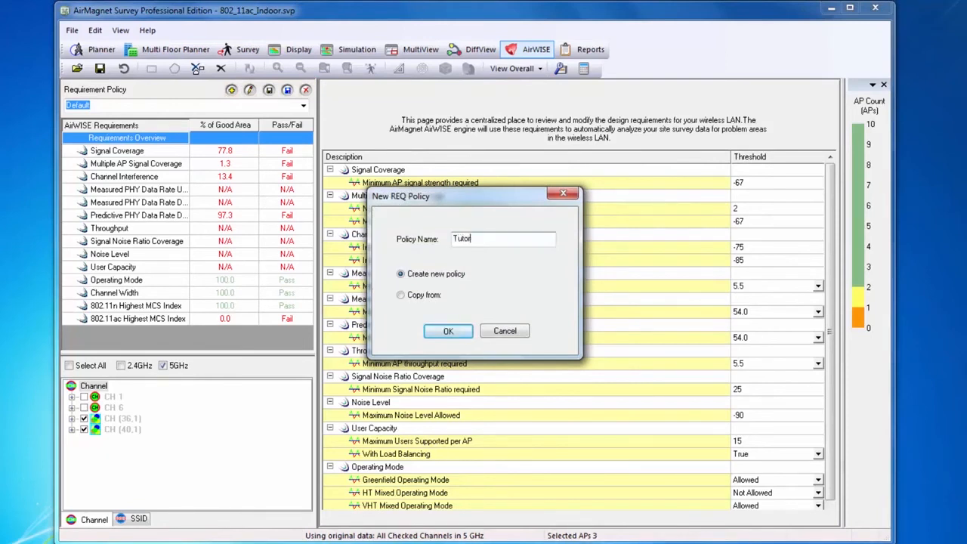
{"action": "type", "text": "ial"}
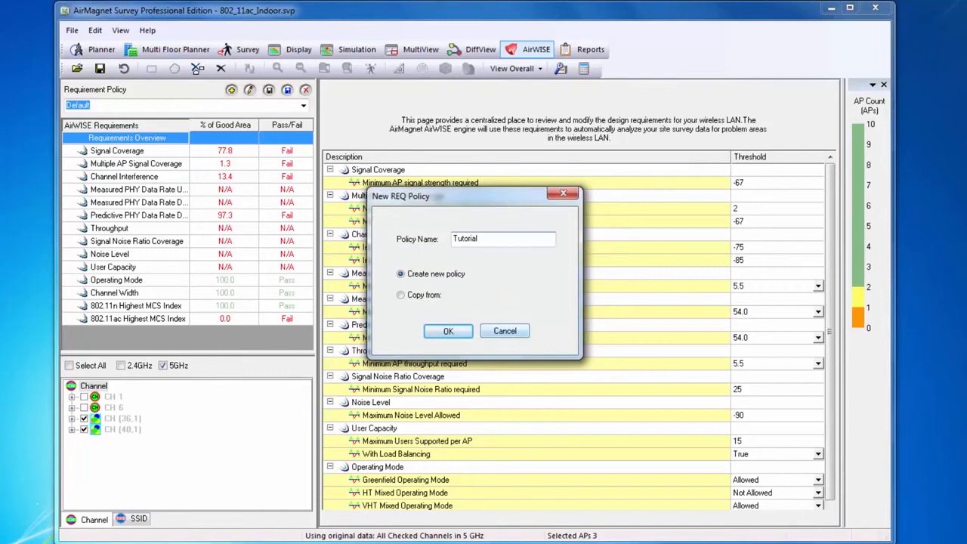
{"action": "left_click", "coordinate": [501, 239]}
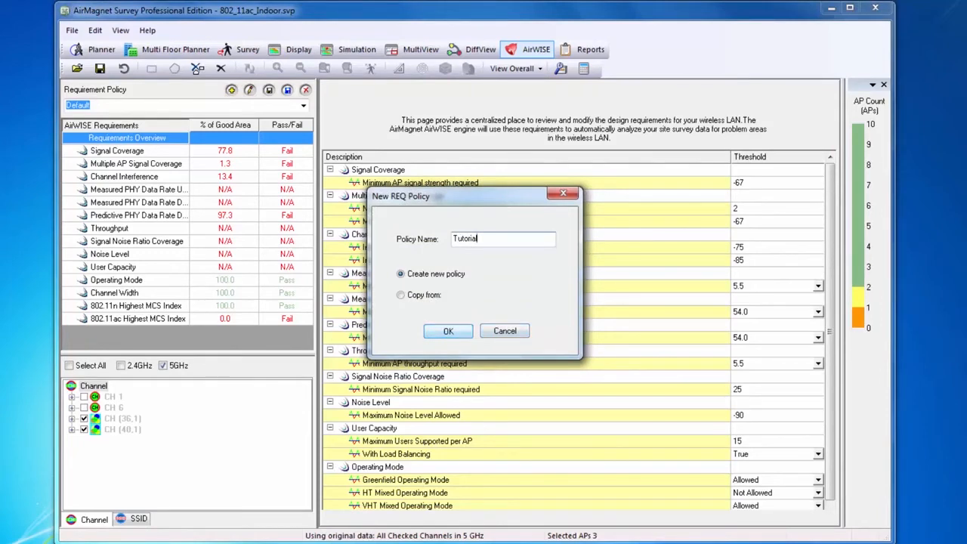
{"action": "left_click", "coordinate": [447, 331]}
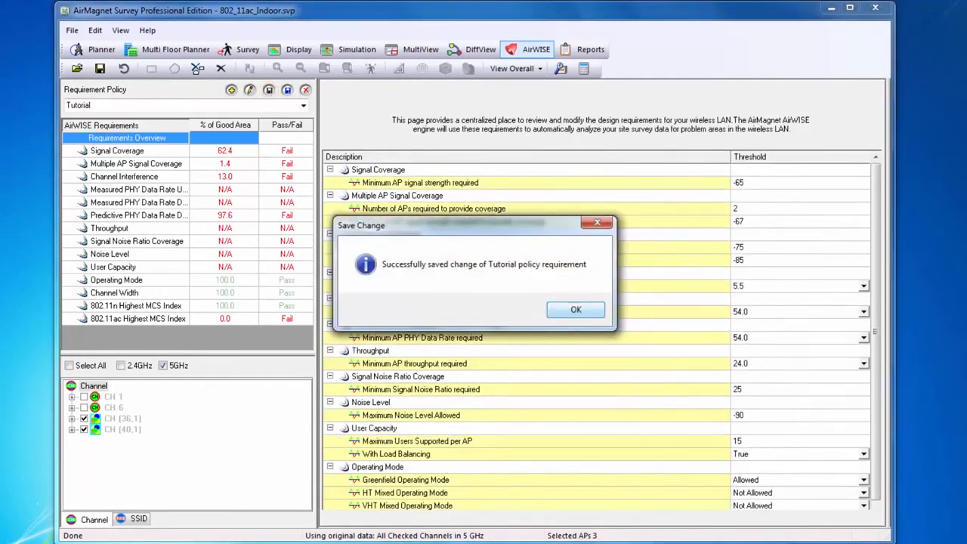
Dismiss the Save Change message after saving the Tutorial policy at -65 minimum signal.
{"action": "left_click", "coordinate": [574, 310]}
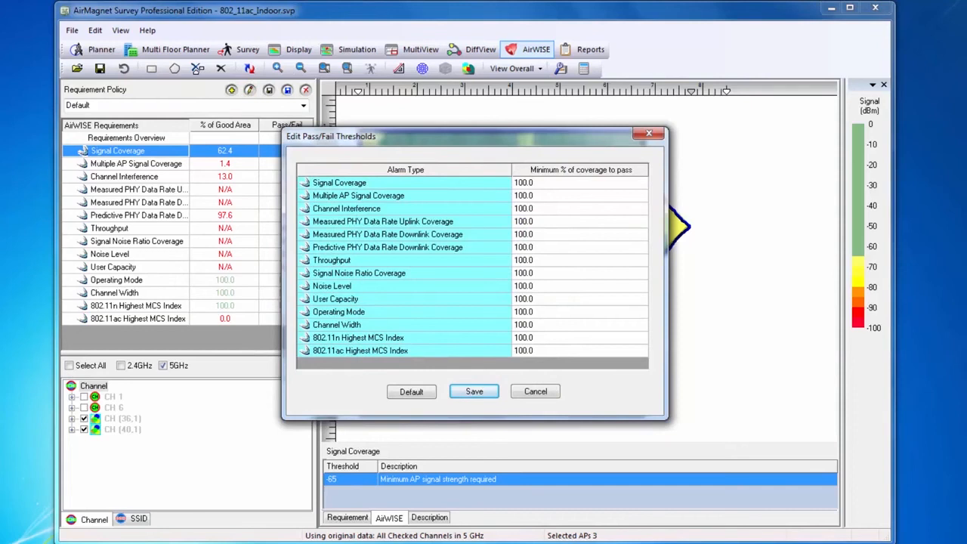
Lower the Signal Coverage pass threshold to 60% and save, so it passes at 82.4%.
{"action": "left_click", "coordinate": [338, 181]}
{"action": "type", "text": "1"}
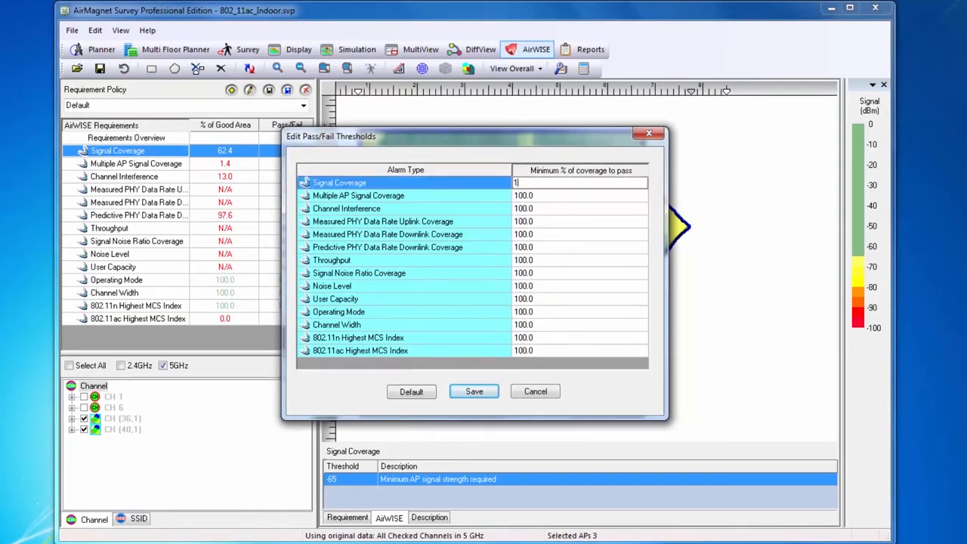
{"action": "type", "text": "60"}
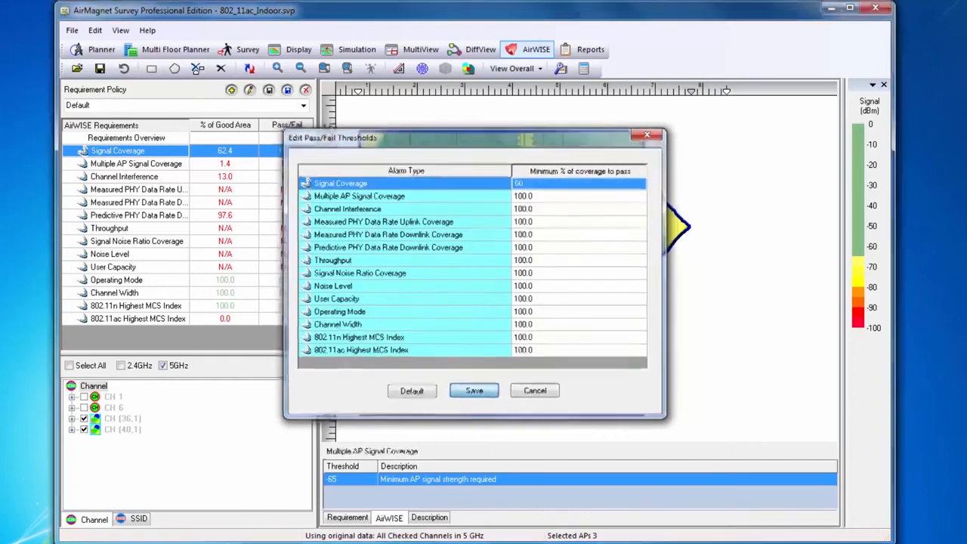
{"action": "left_click", "coordinate": [474, 389]}
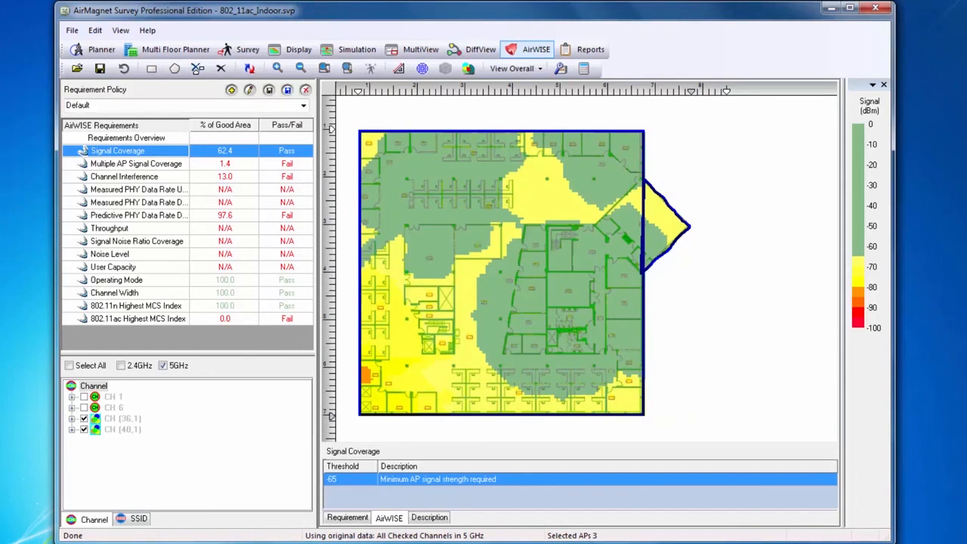
Check the Signal Coverage pass result, then list the available requirement policies including Tutorial.
{"action": "left_click", "coordinate": [287, 151]}
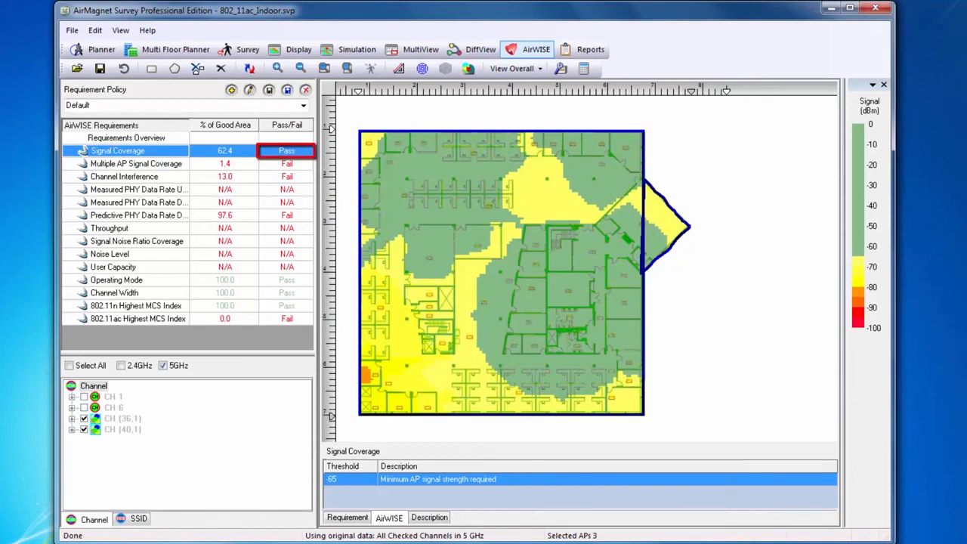
{"action": "left_click", "coordinate": [287, 151]}
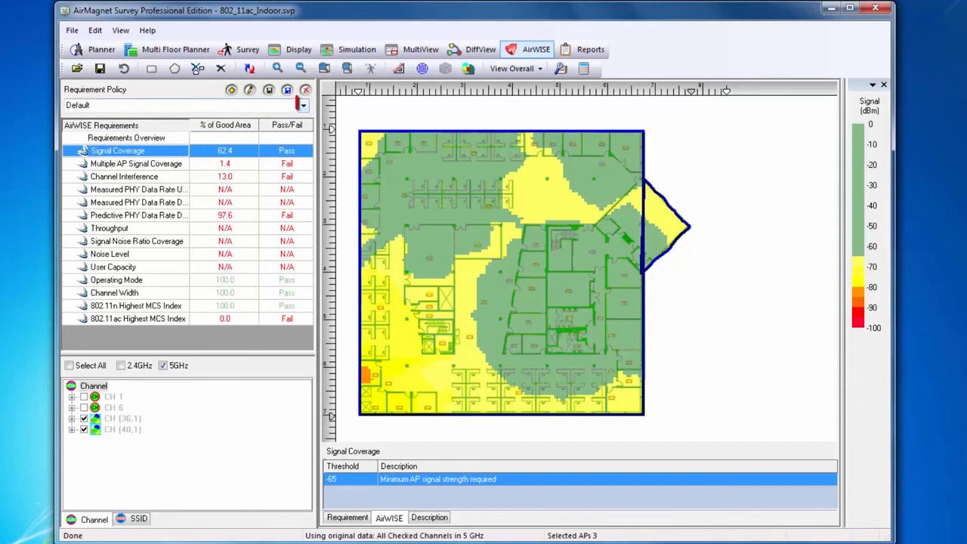
{"action": "left_click", "coordinate": [302, 106]}
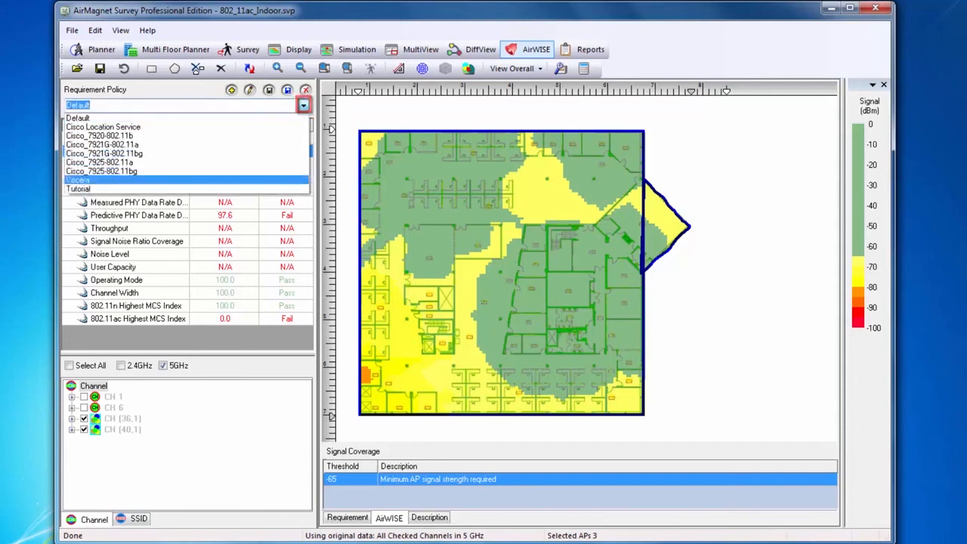